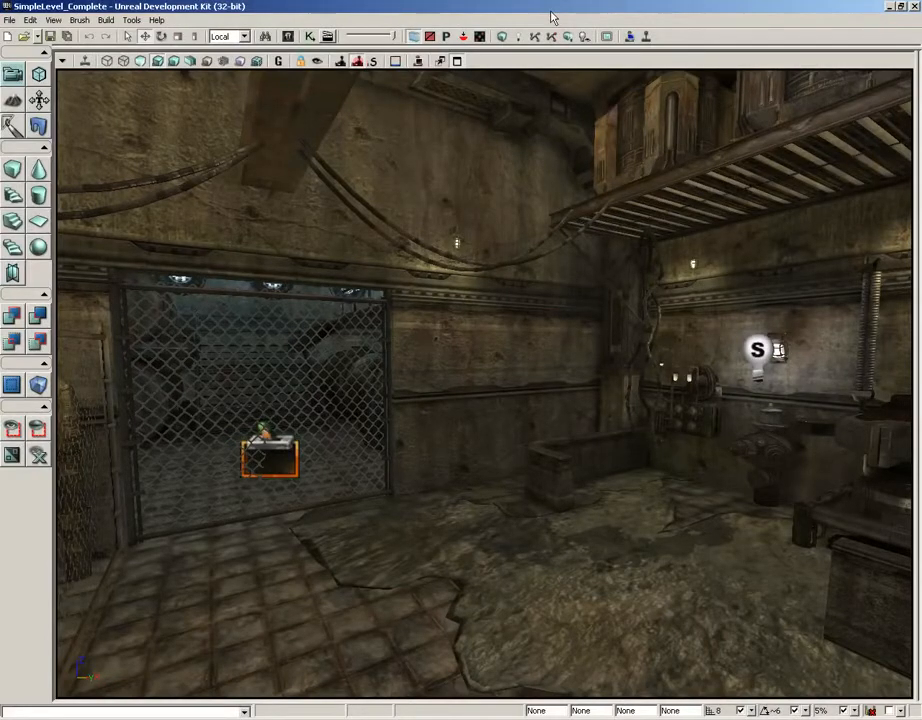
mouse_move(288, 37)
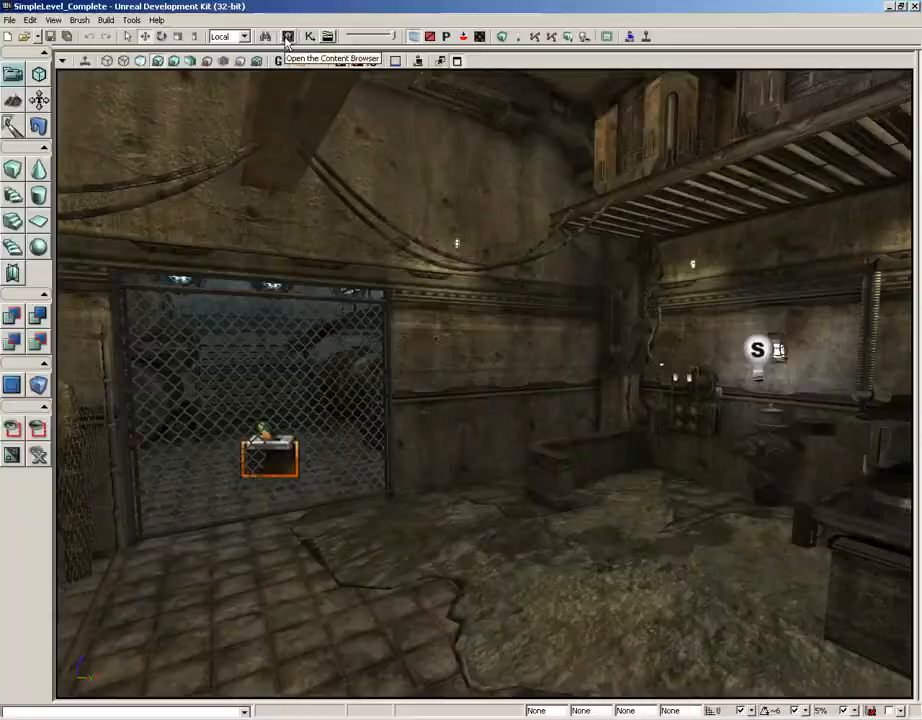
Duplicate SKM_Cloth as SKM_Cloth_01 in physics_assets using Create a Copy with an _01 suffix
click(287, 37)
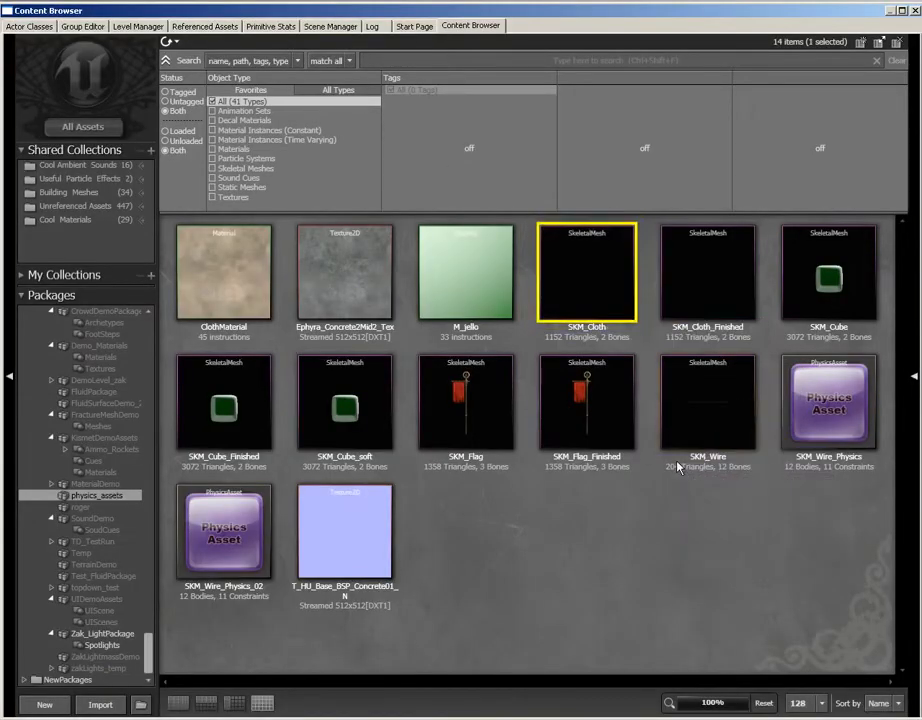
mouse_move(608, 300)
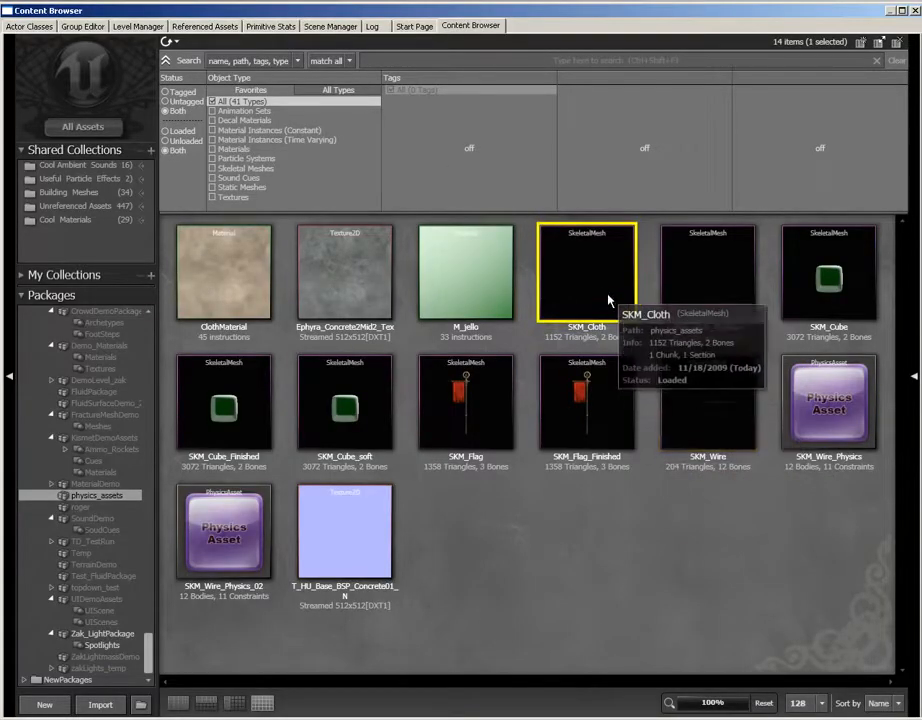
mouse_move(589, 276)
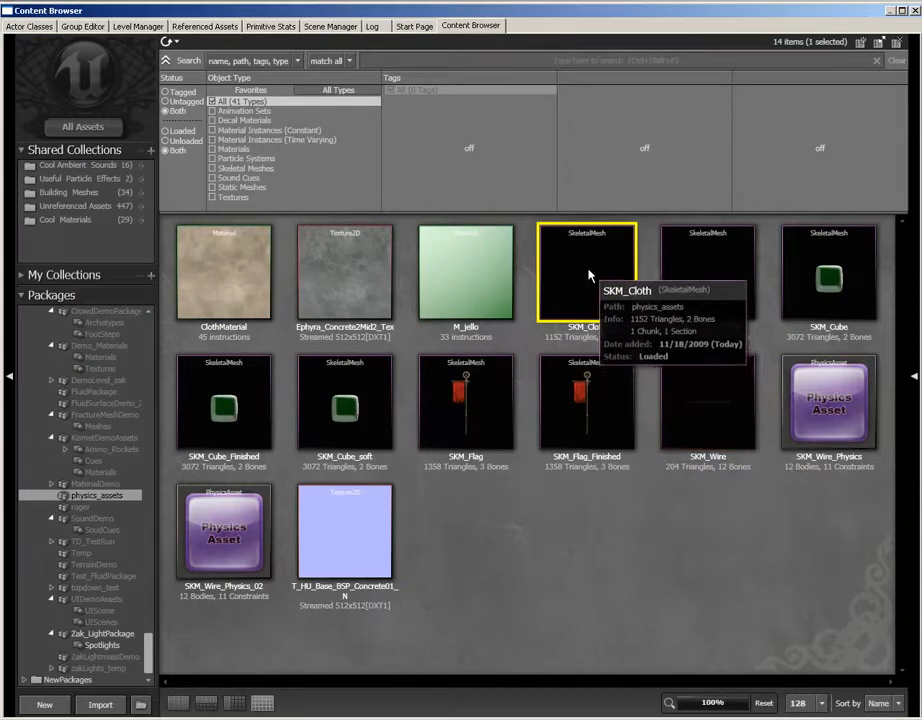
right_click(587, 270)
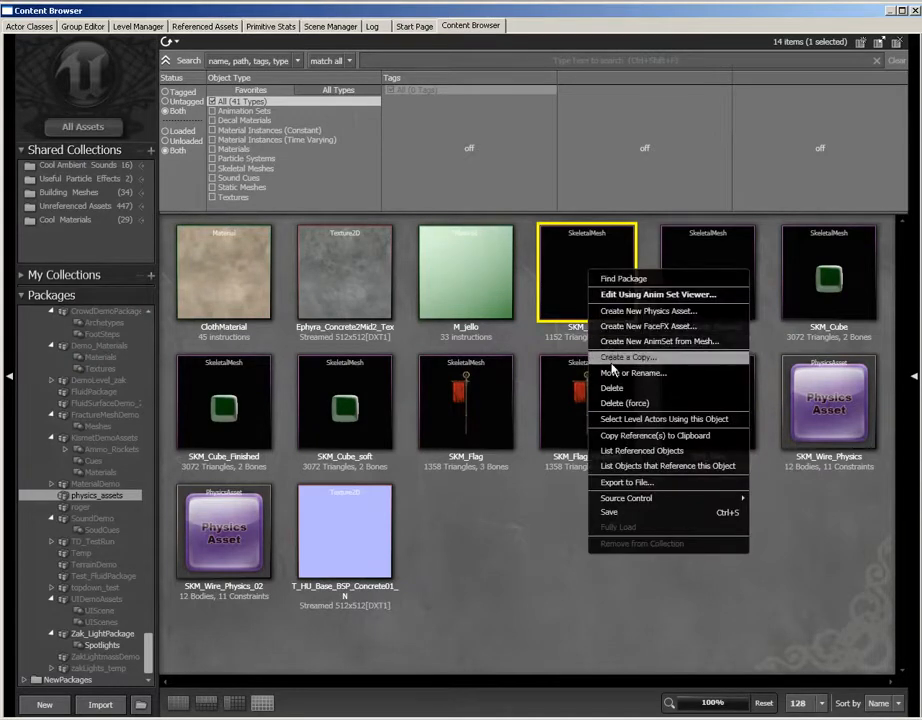
click(625, 357)
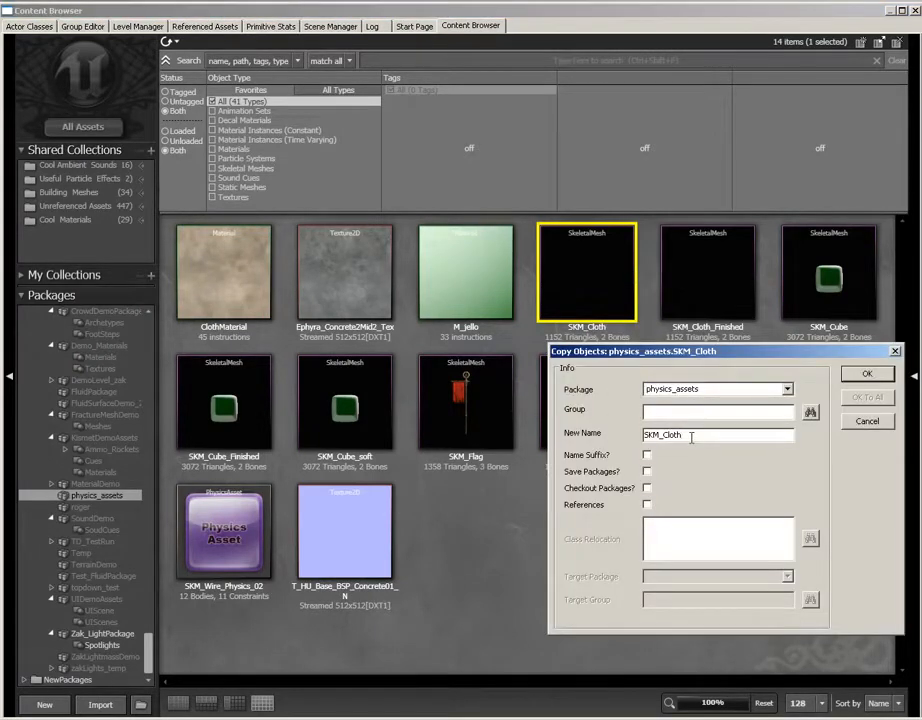
text(_)
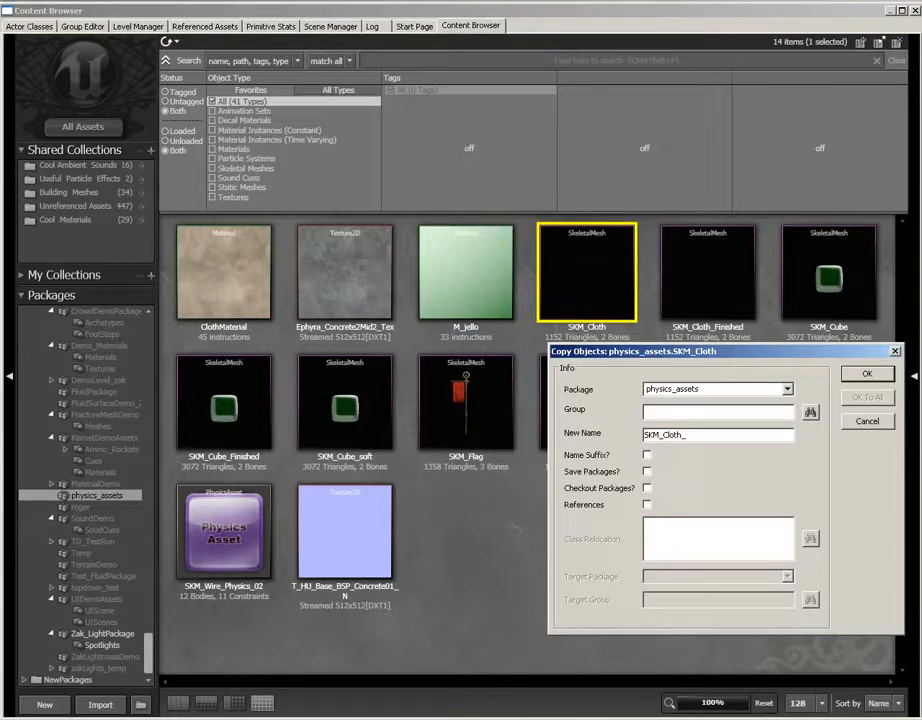
click(866, 373)
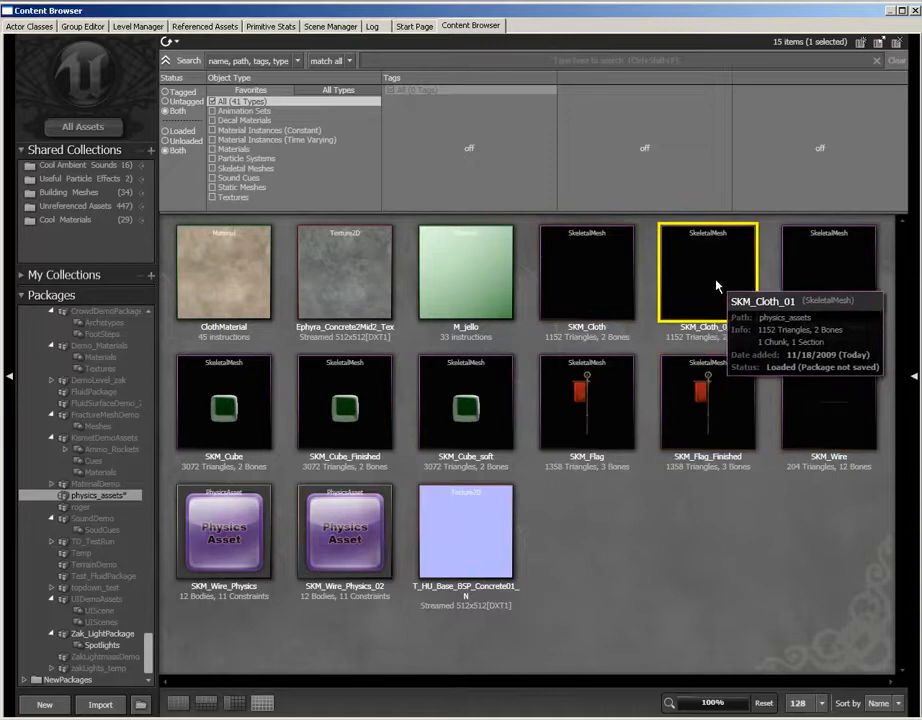
Open SKM_Cloth_01 in the AnimSet Editor and zoom in on the two-bone cloth mesh
double_click(707, 270)
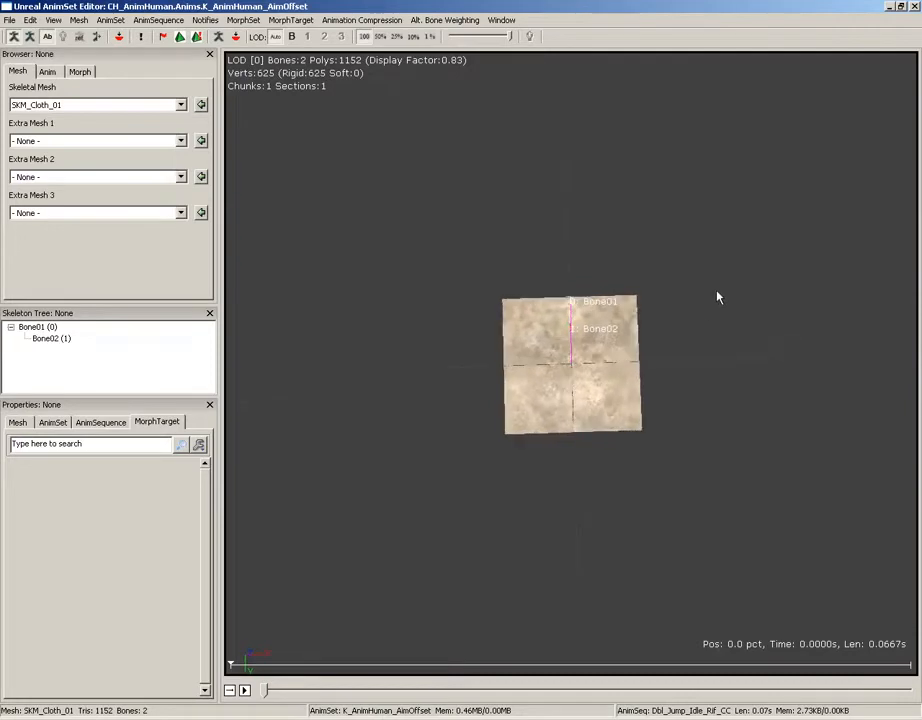
scroll(up, 3)
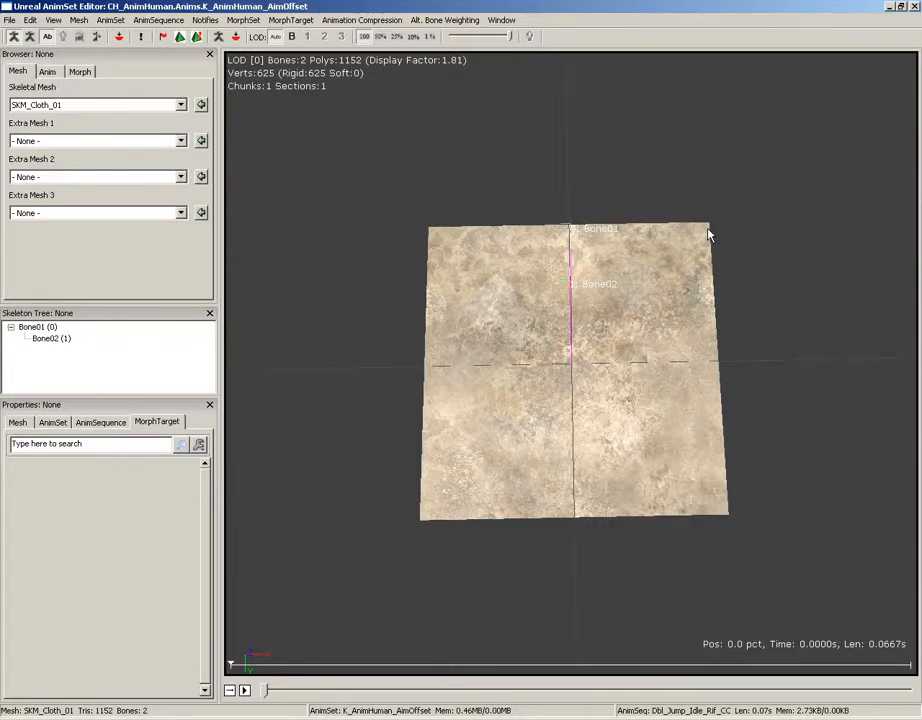
mouse_move(585, 287)
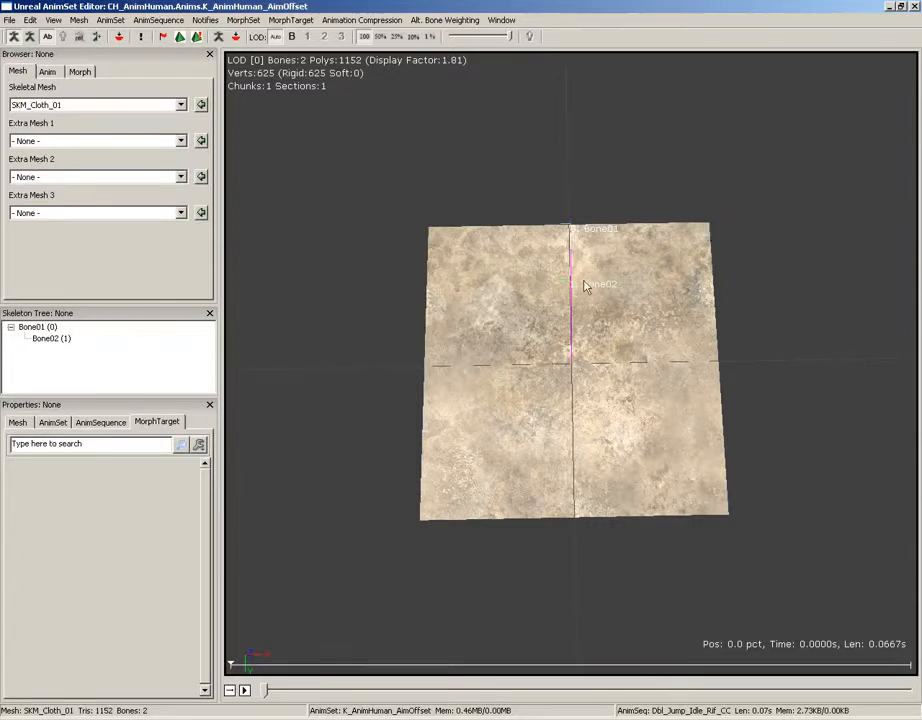
mouse_move(685, 402)
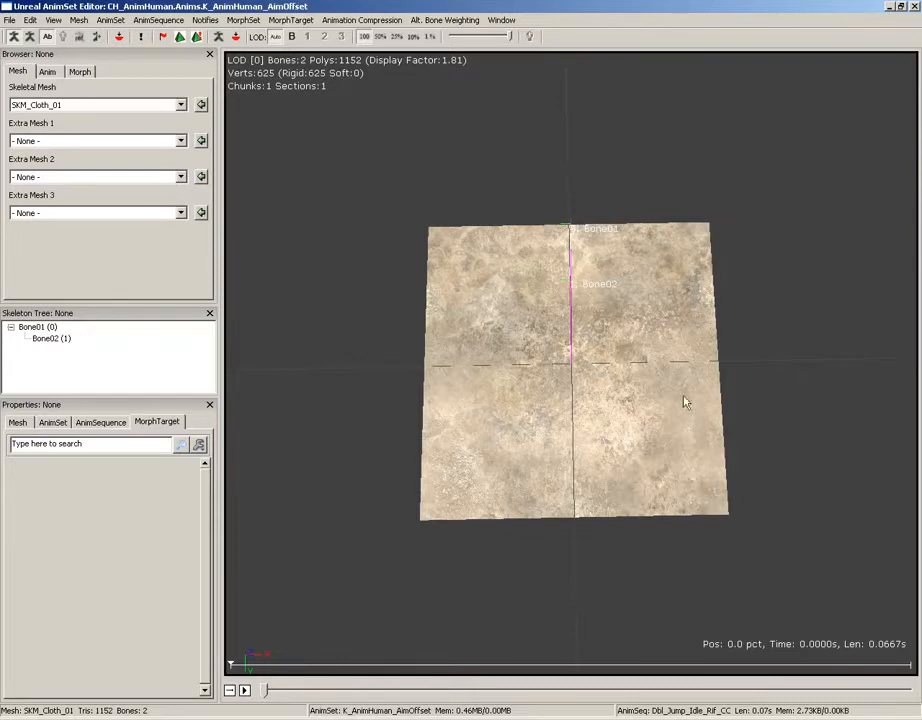
mouse_move(562, 270)
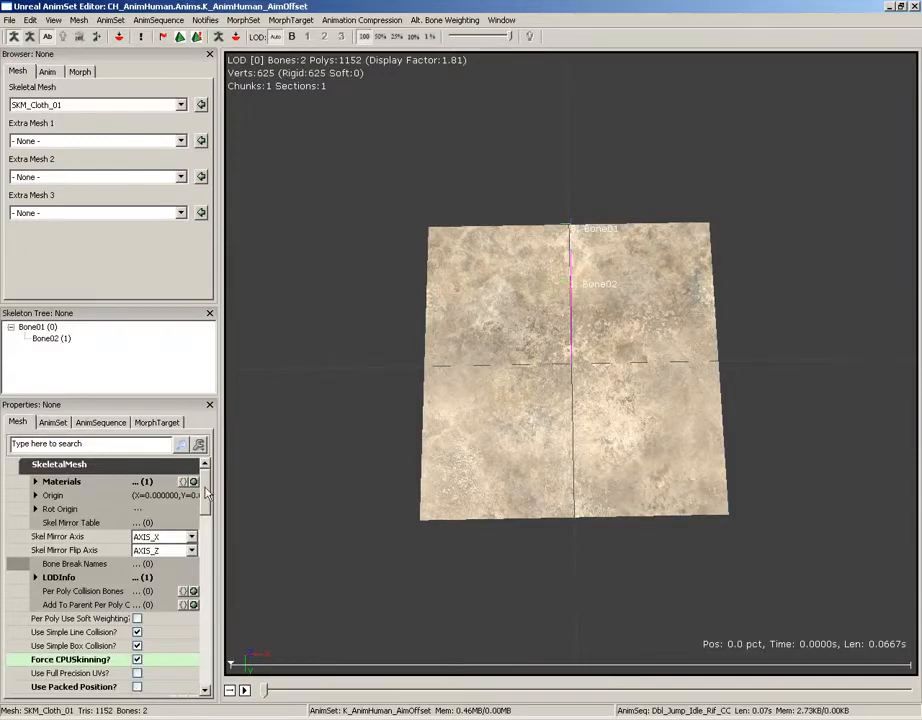
Add Bone02 as cloth bone, enable bend constraints, set stiffness 0.5, thickness 1.0, damping 0
scroll(down, 3)
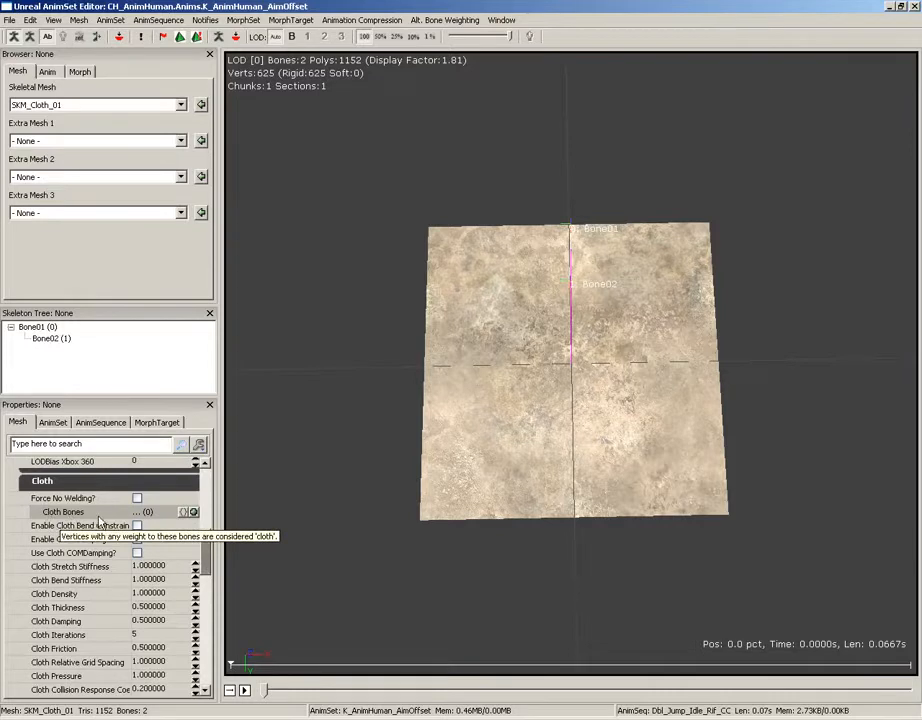
mouse_move(585, 320)
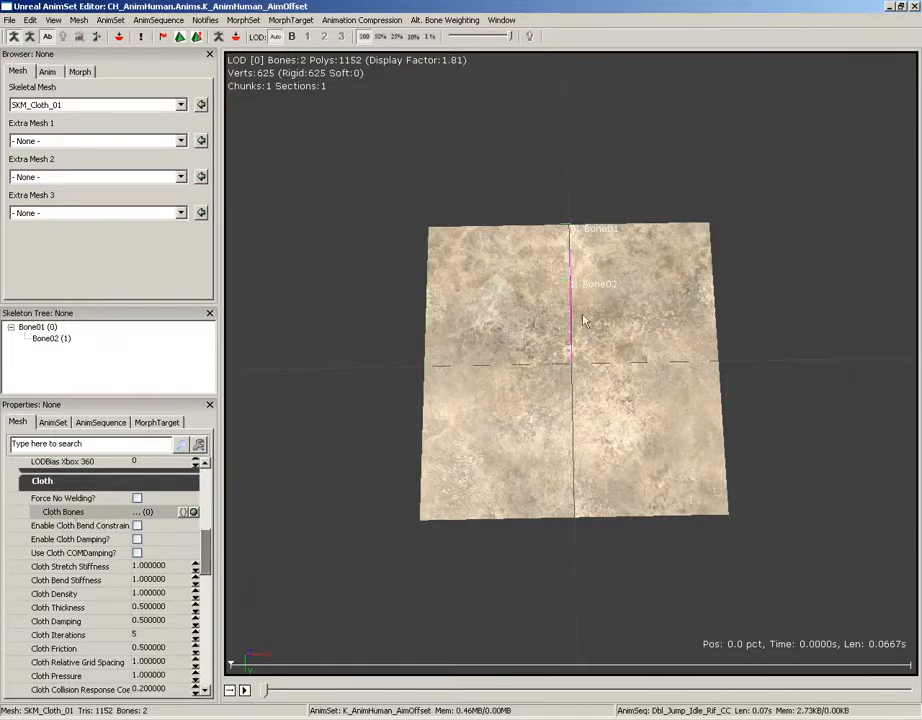
mouse_move(193, 512)
text(Bone02)
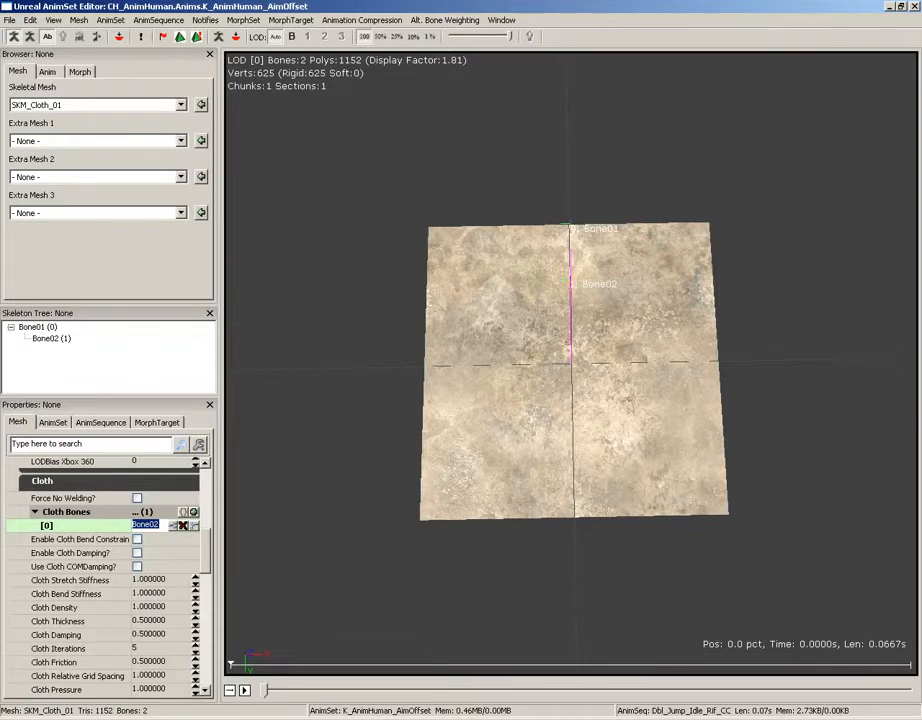
mouse_move(294, 421)
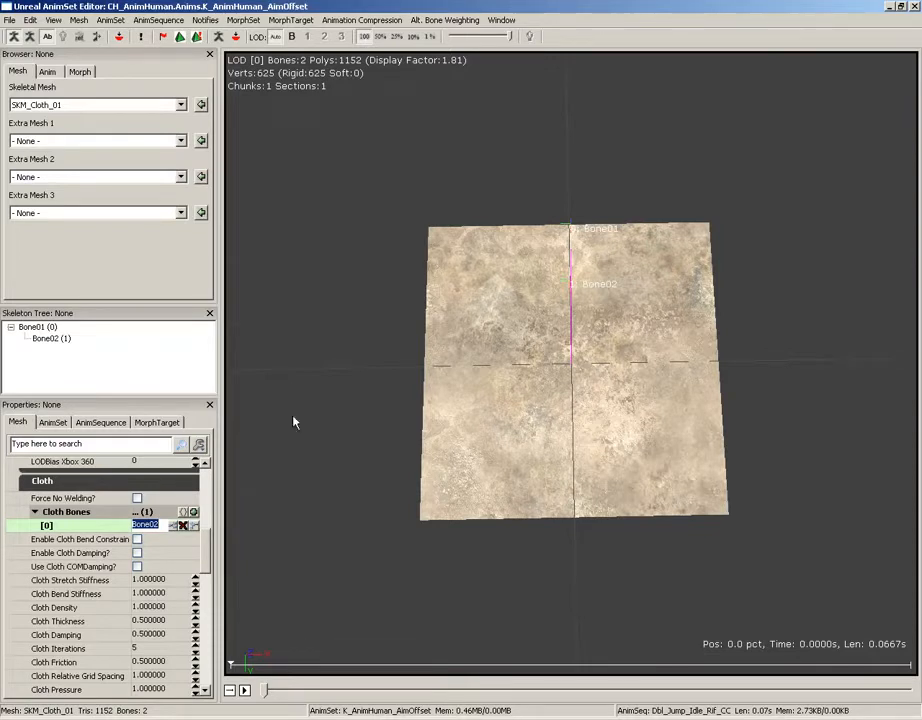
mouse_move(137, 539)
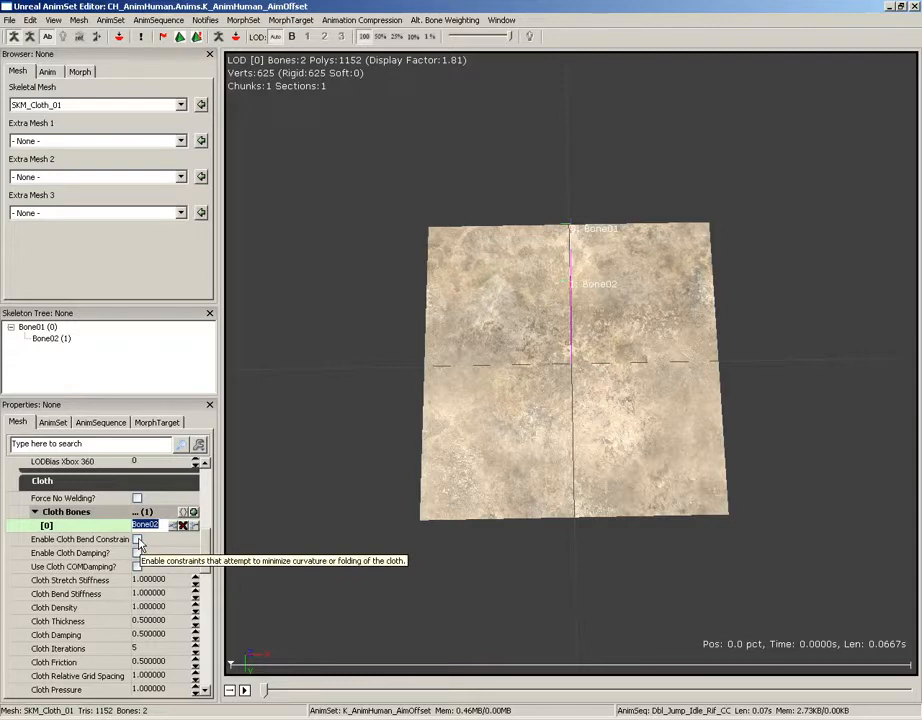
click(137, 539)
text(0.500000)
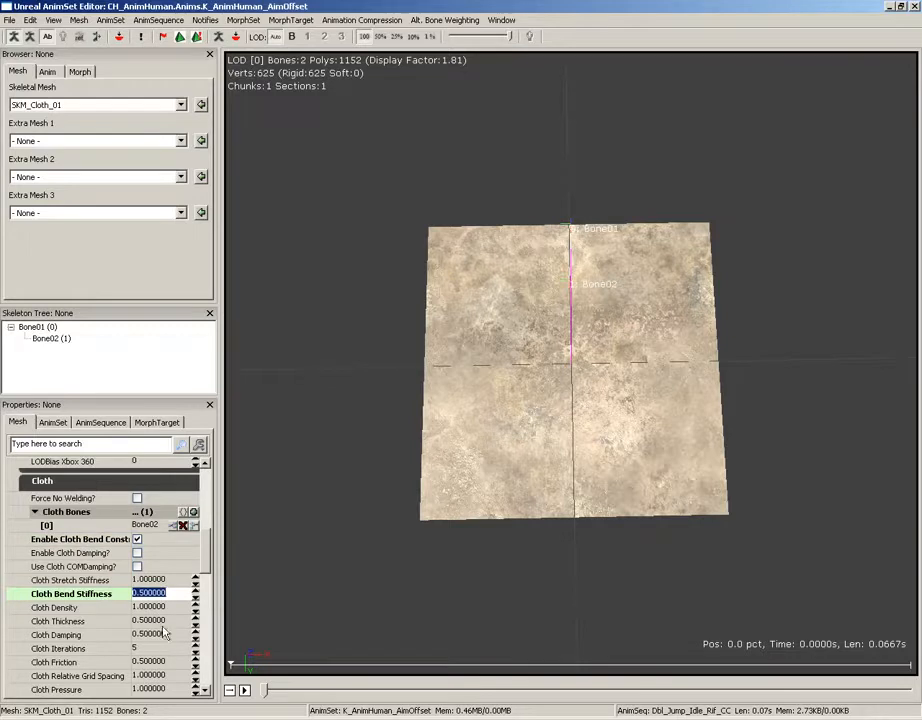
click(150, 621)
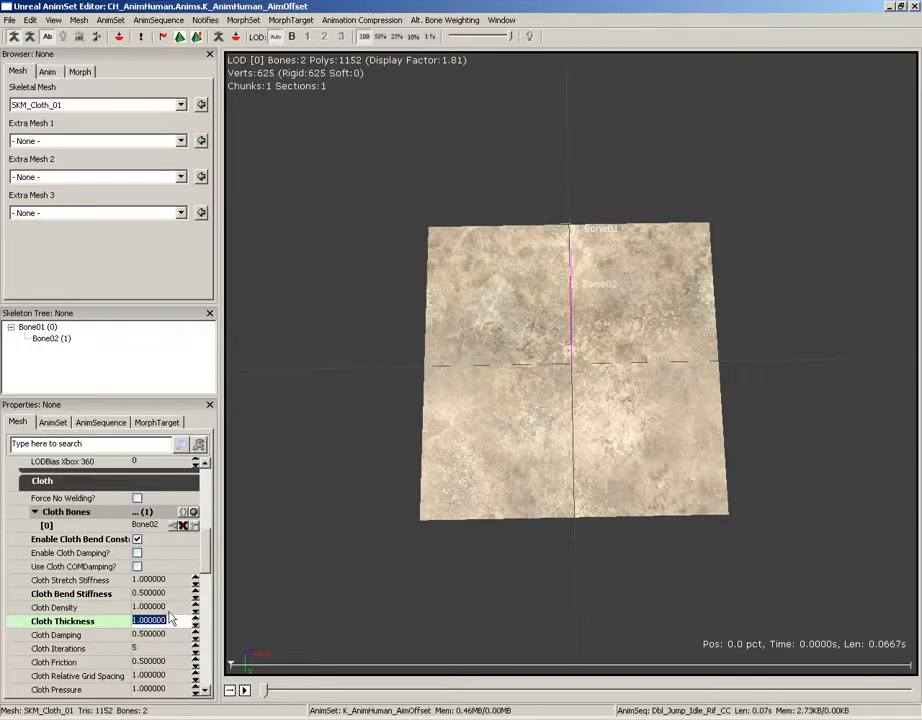
click(150, 634)
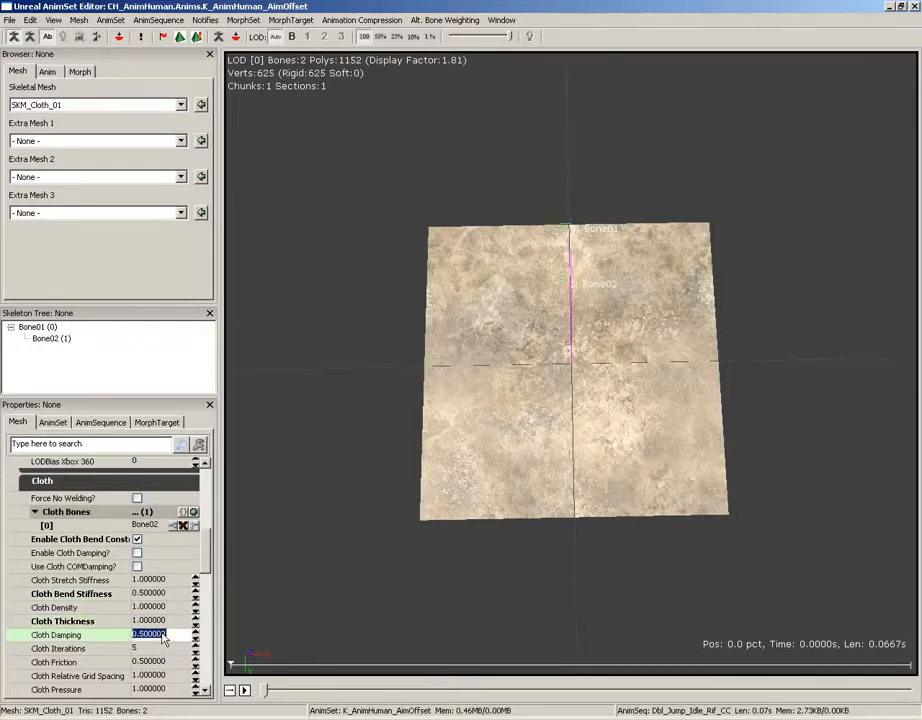
text(1.000000)
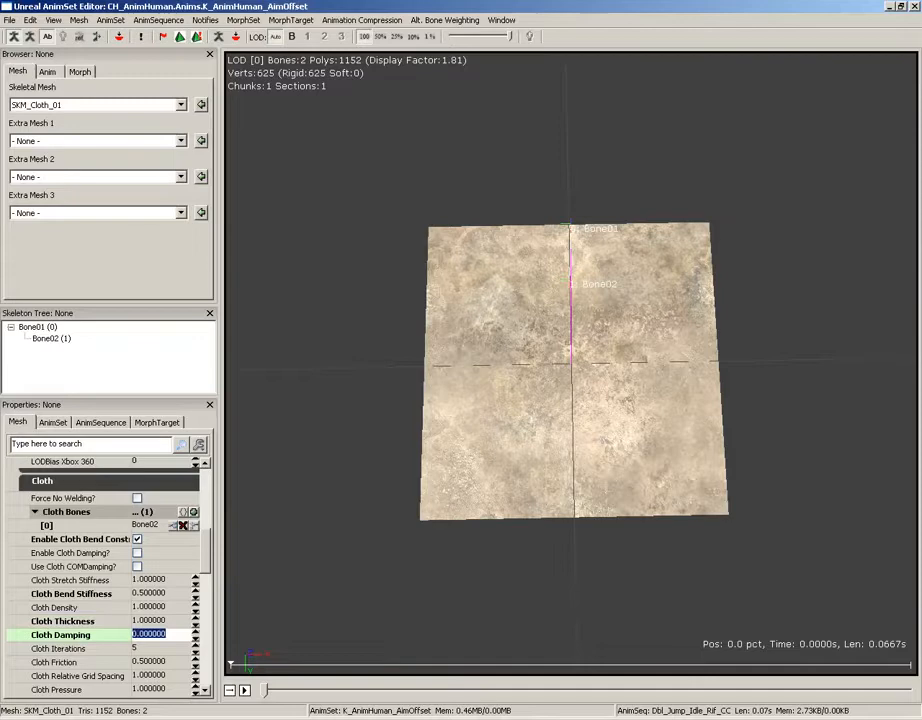
Enable Cloth Tearing on SKM_Cloth_01 and set Cloth Tear Factor to 2.0
scroll(down, 3)
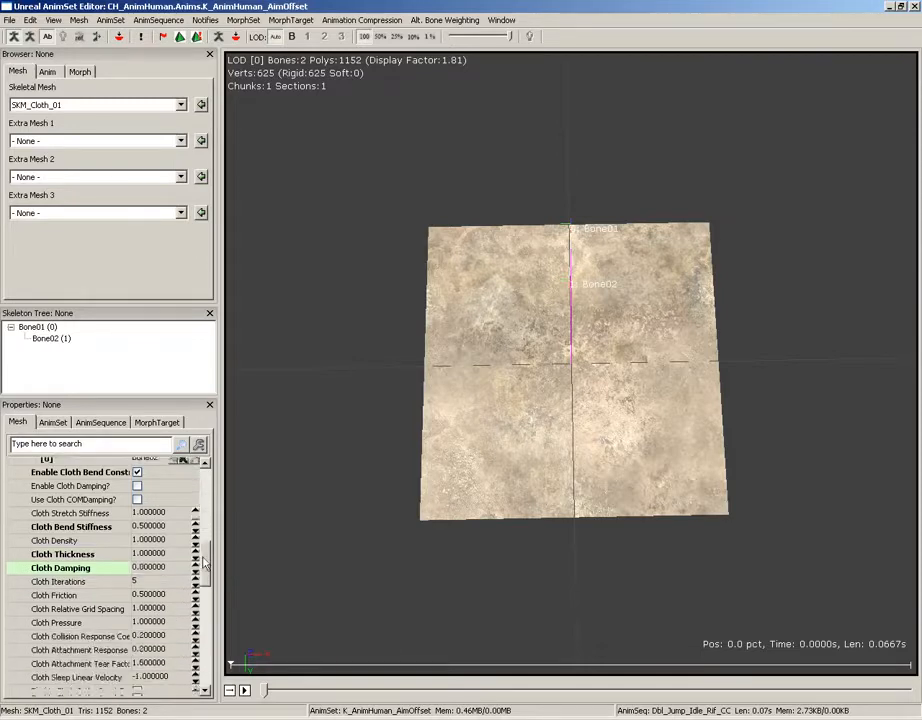
scroll(down, 3)
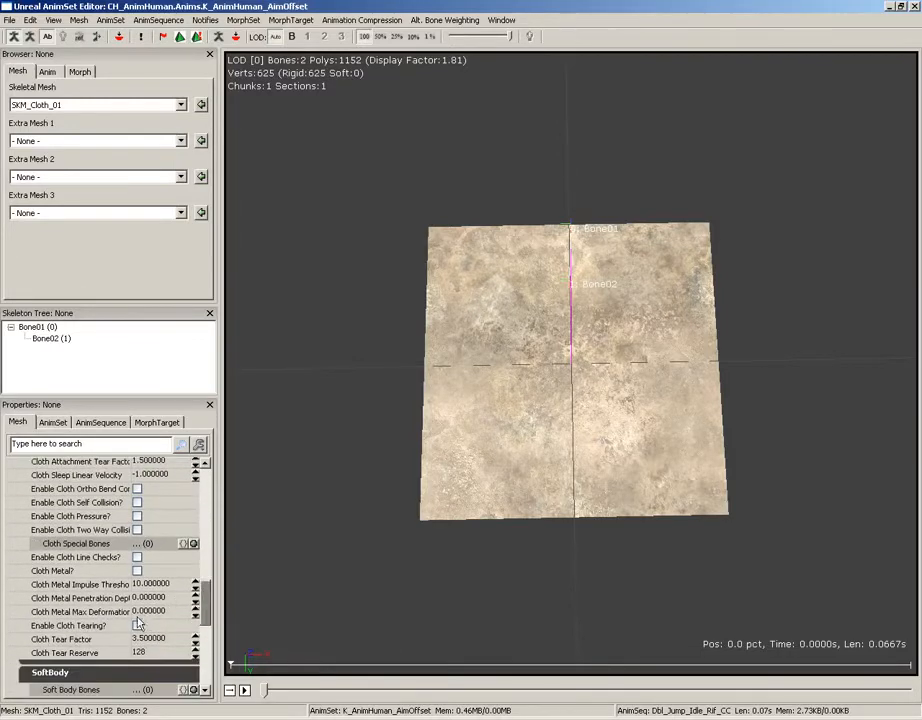
click(137, 625)
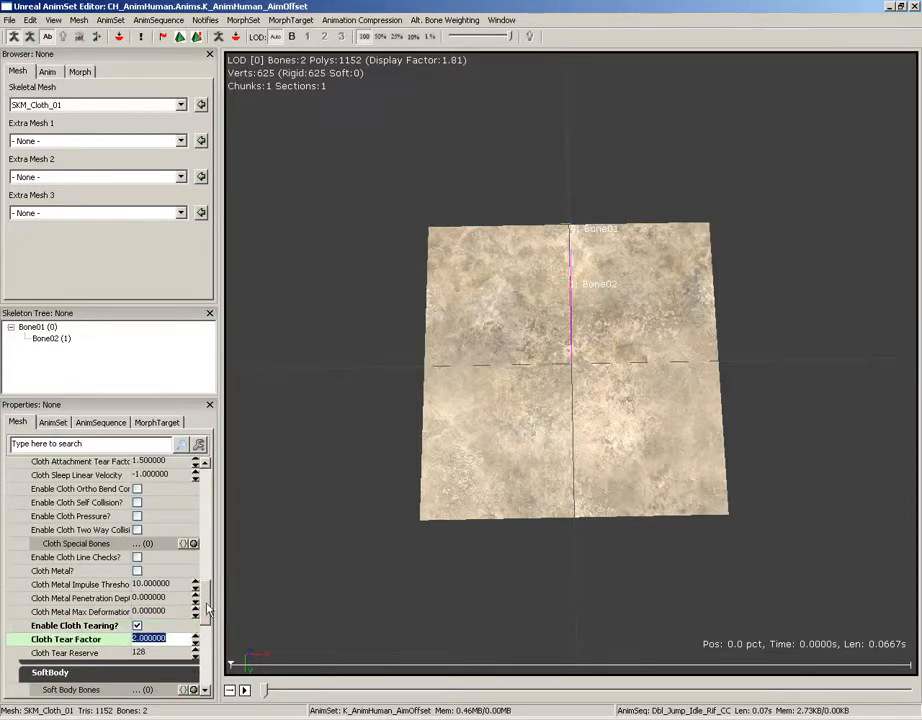
scroll(up, 3)
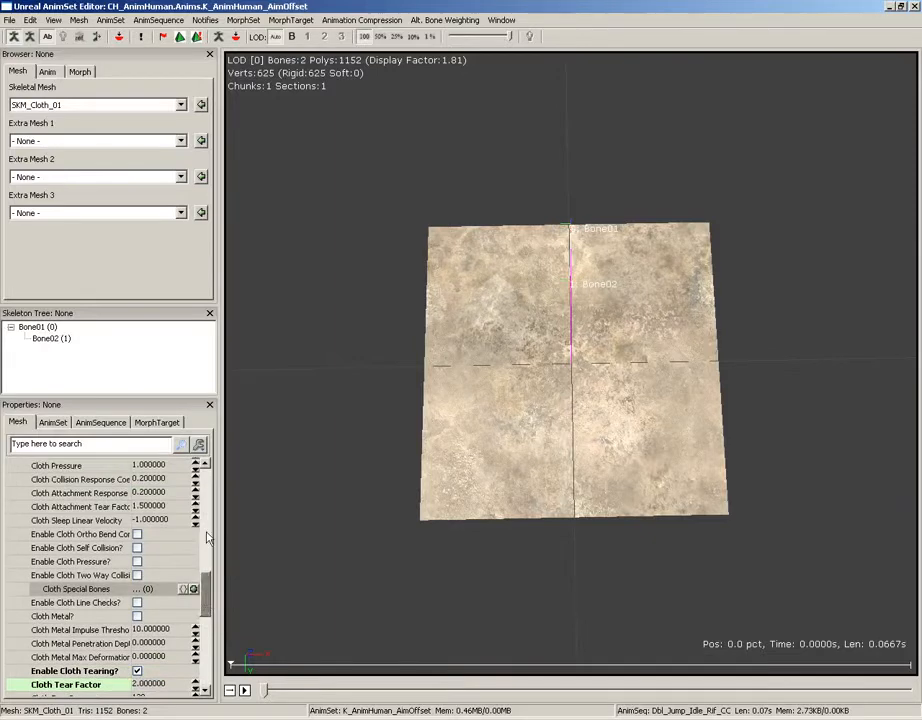
scroll(up, 3)
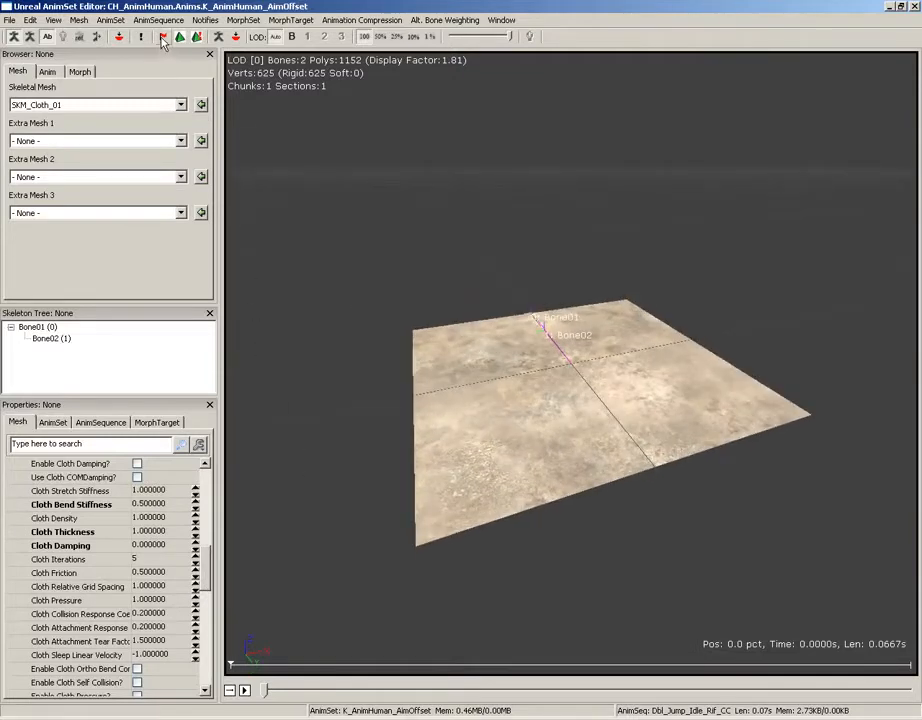
Return to the Content Browser with SKM_Cloth_01 selected in physics_assets
click(163, 37)
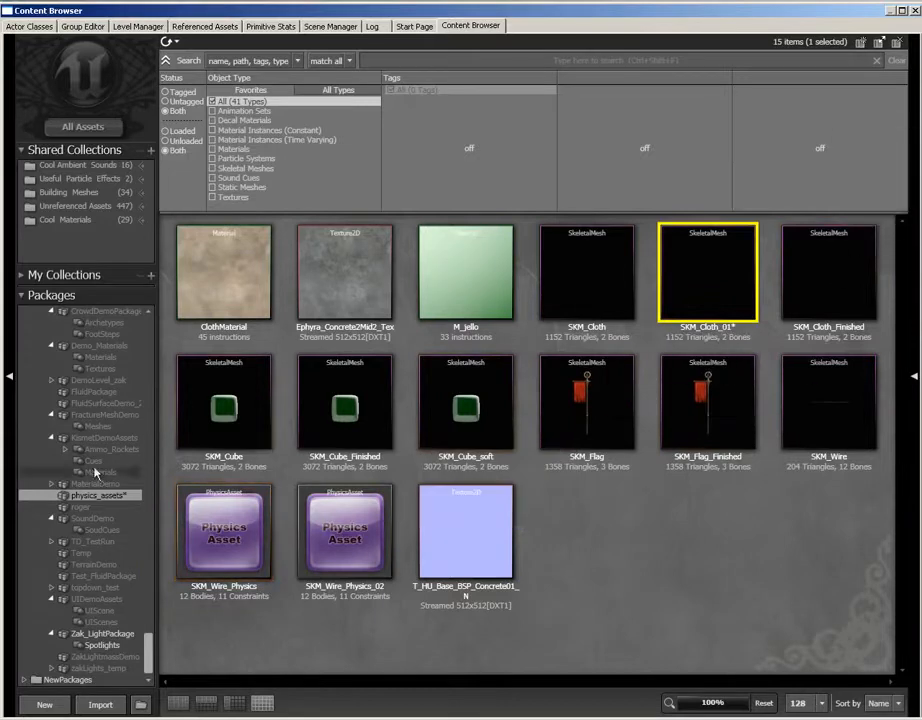
Add a SkeletalMeshActor of SKM_Cloth_01 to the level and open its properties
click(99, 495)
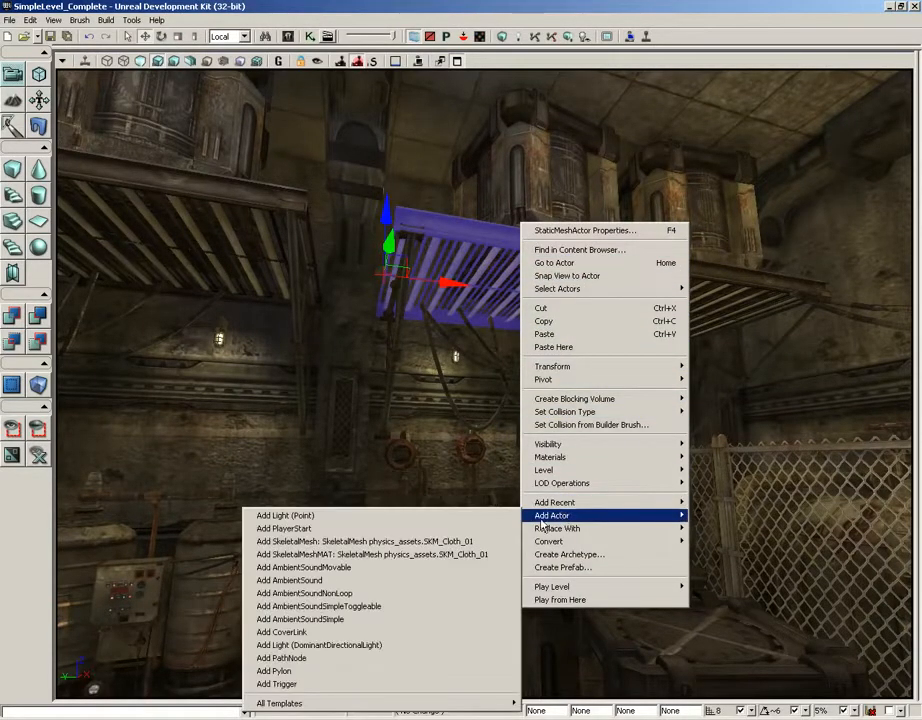
mouse_move(363, 541)
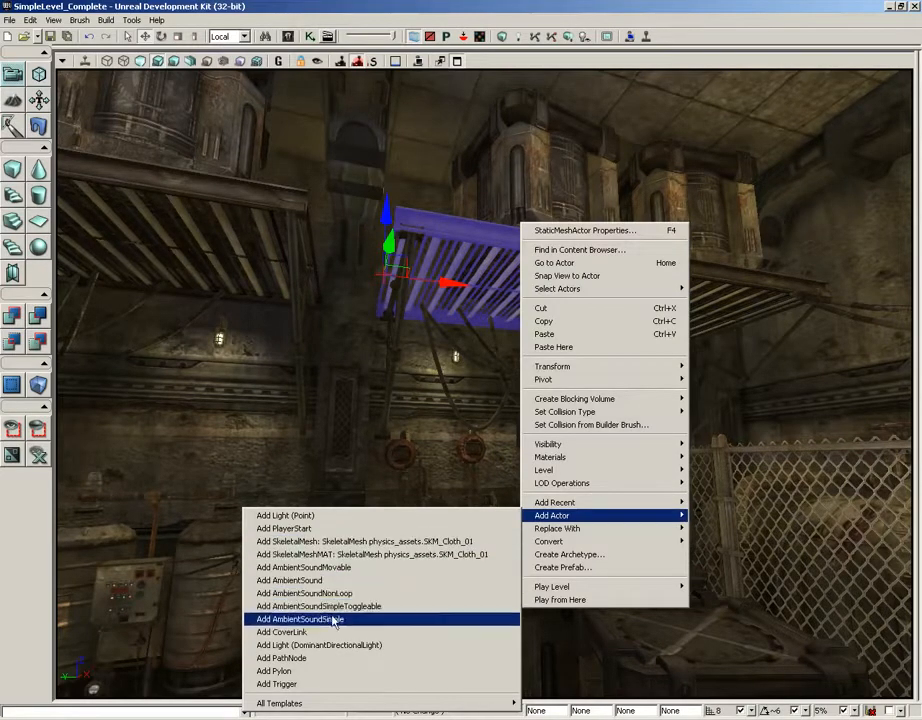
click(300, 618)
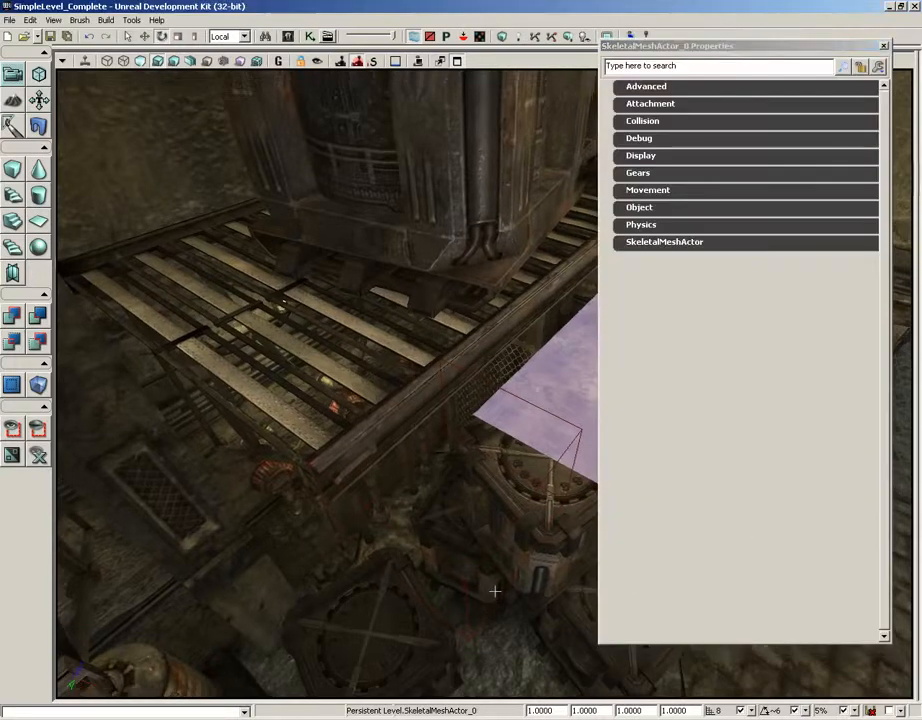
Enable cloth simulation on the Skeletal Mesh Component and expand Cloth RBCollide With Channels
click(664, 242)
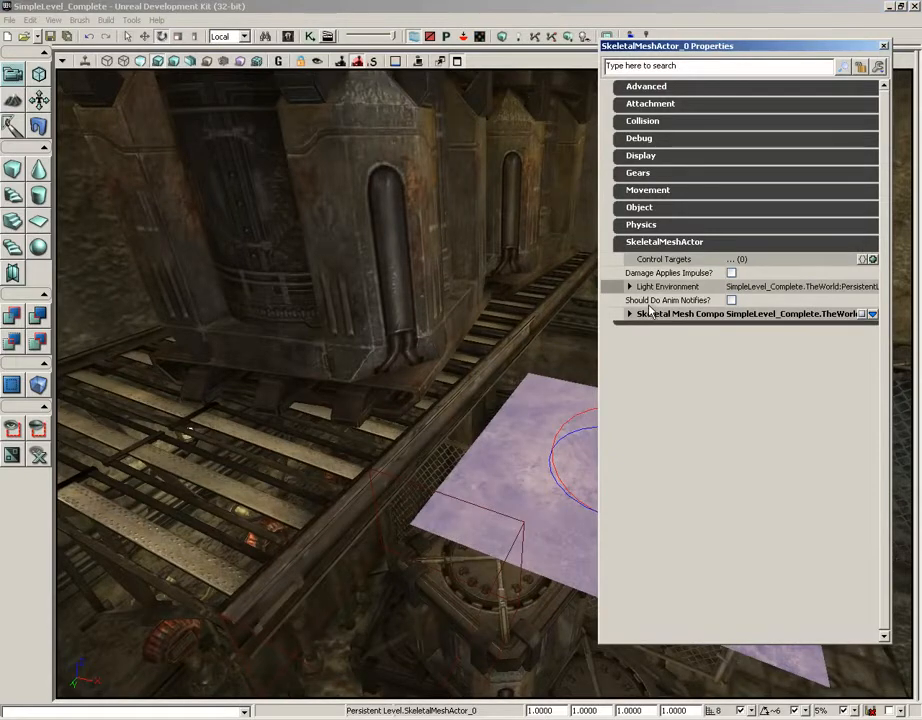
mouse_move(654, 313)
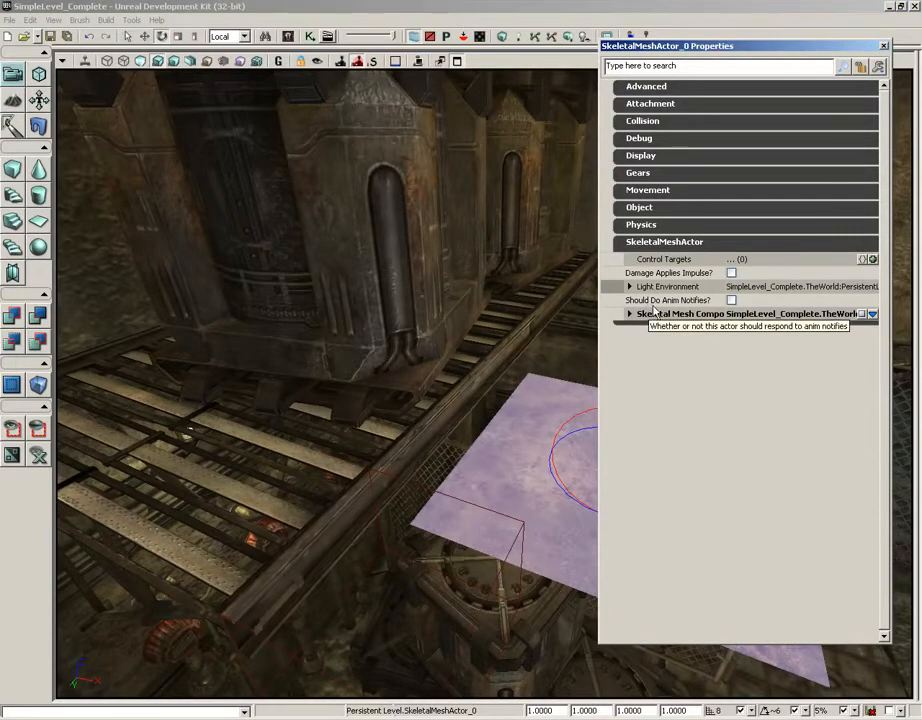
click(629, 313)
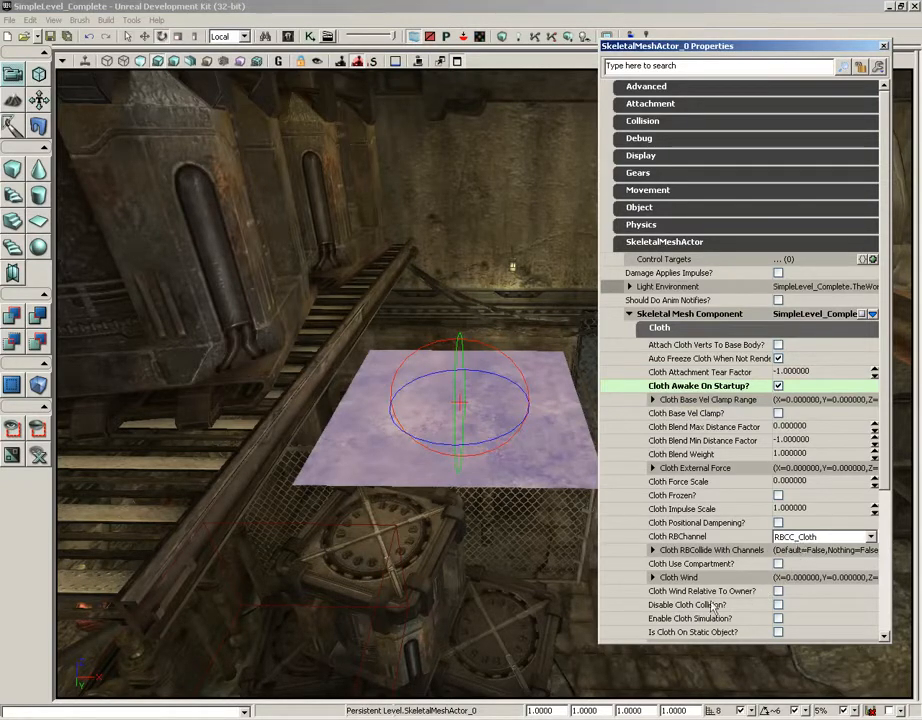
mouse_move(778, 618)
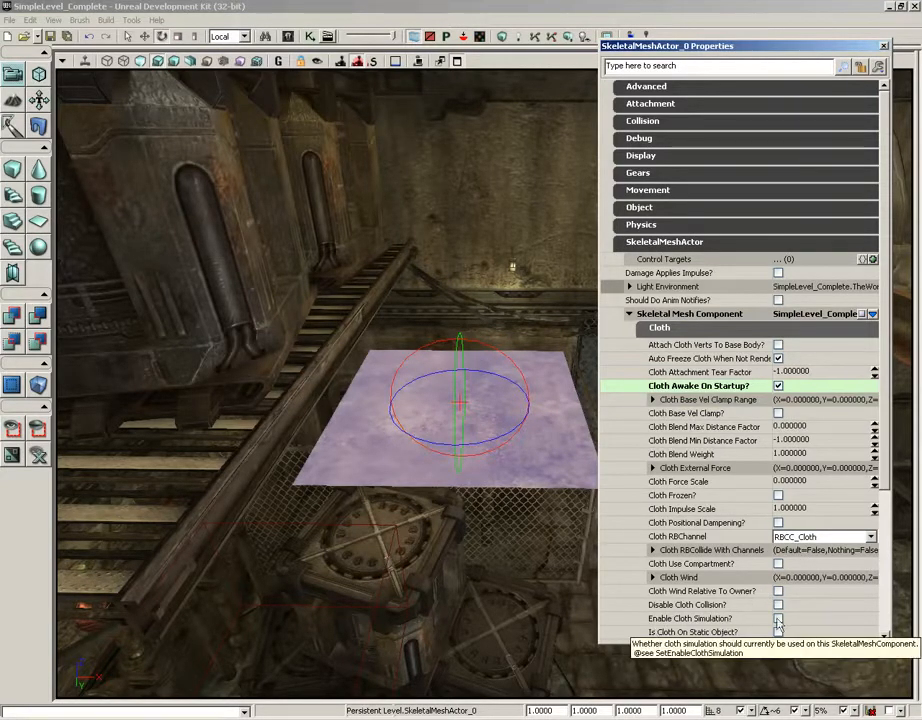
click(778, 618)
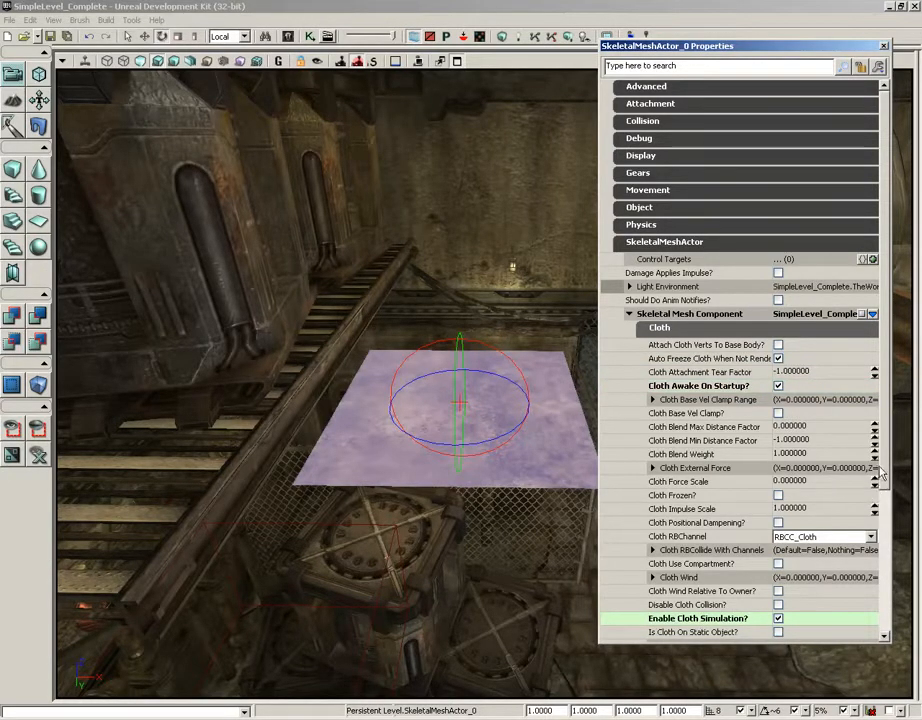
scroll(down, 3)
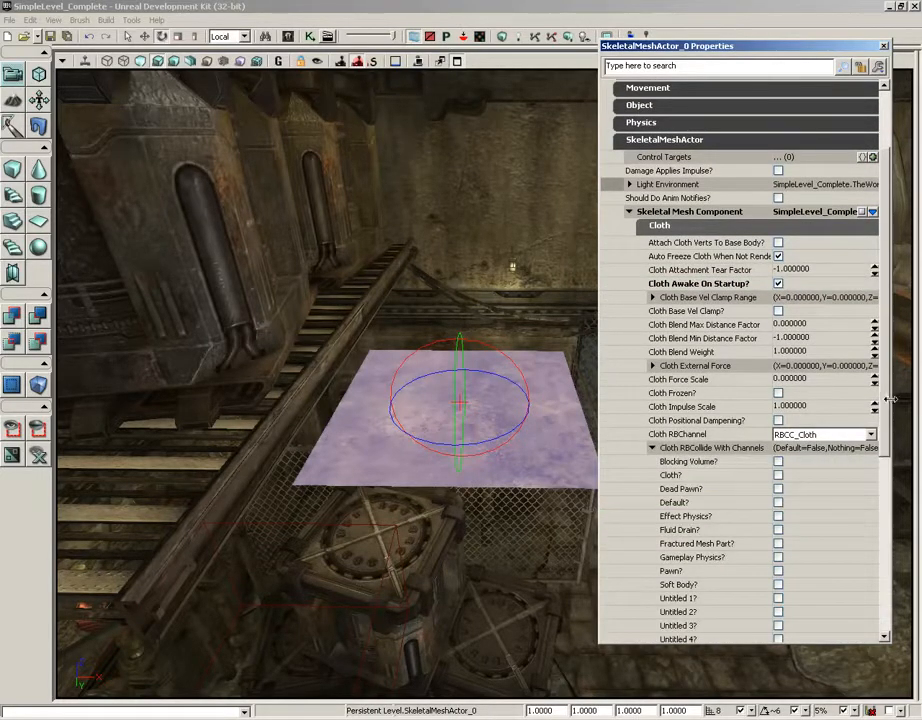
scroll(down, 3)
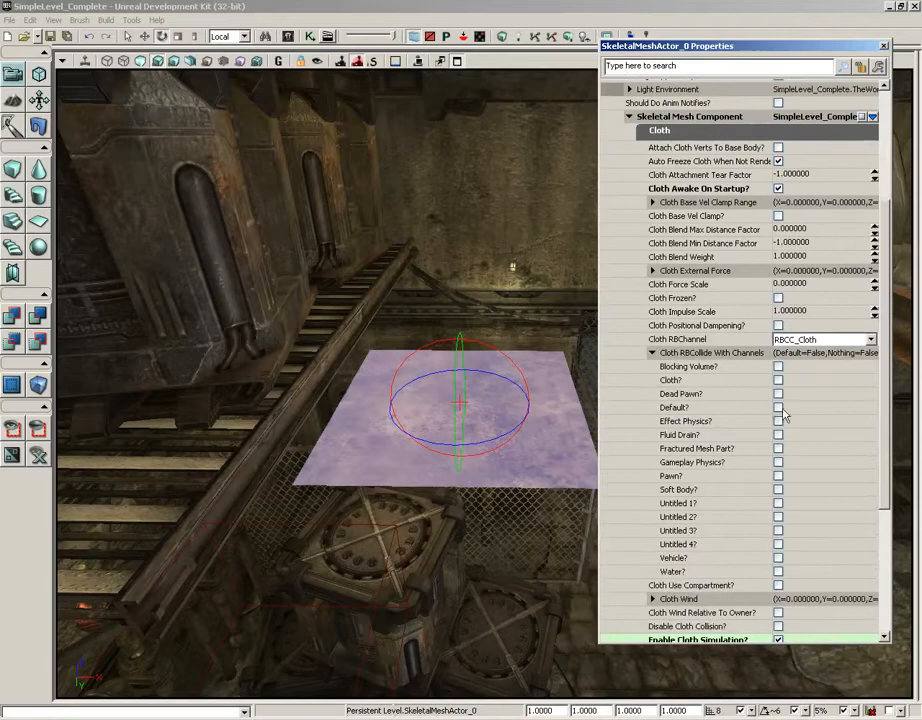
click(778, 407)
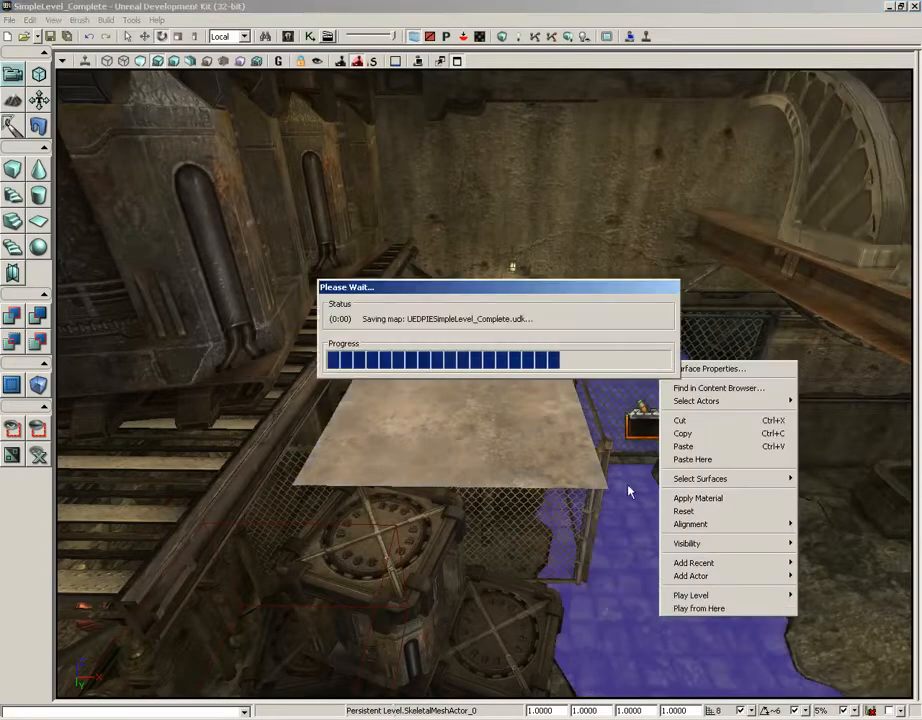
click(690, 595)
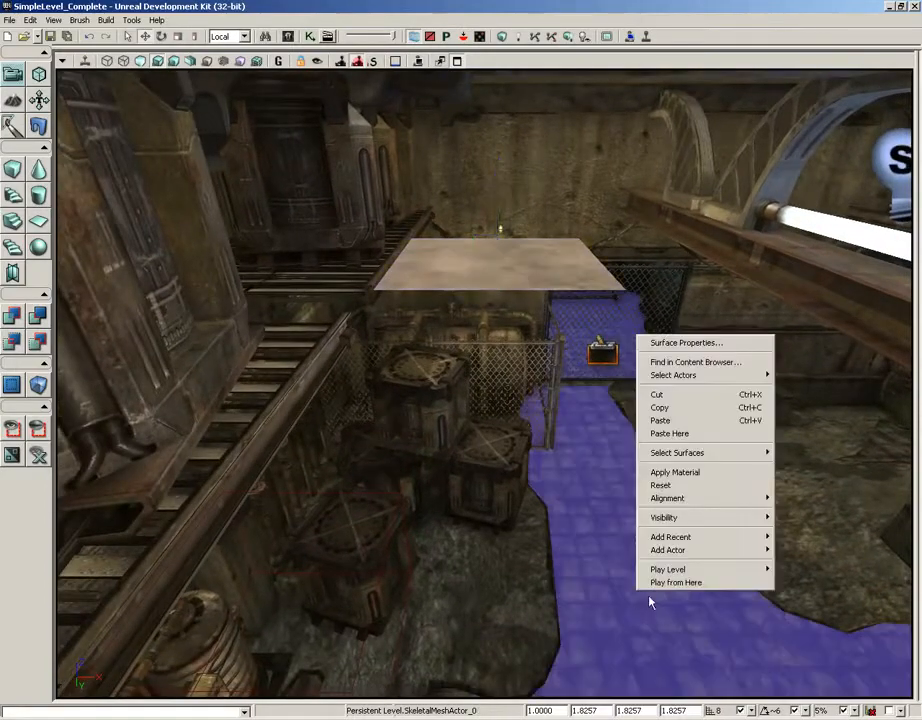
click(676, 582)
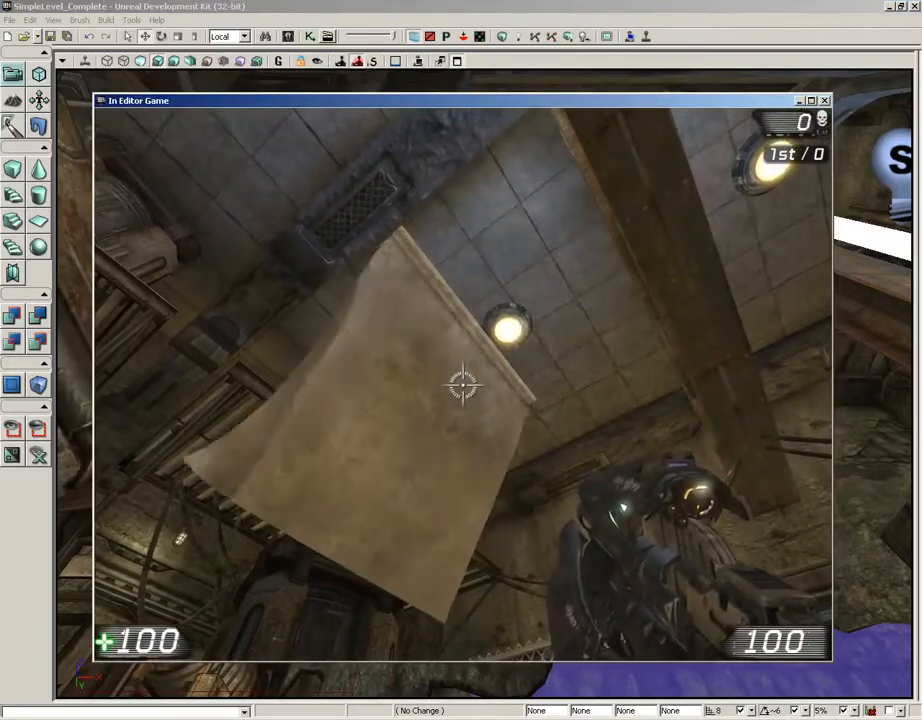
key(Escape)
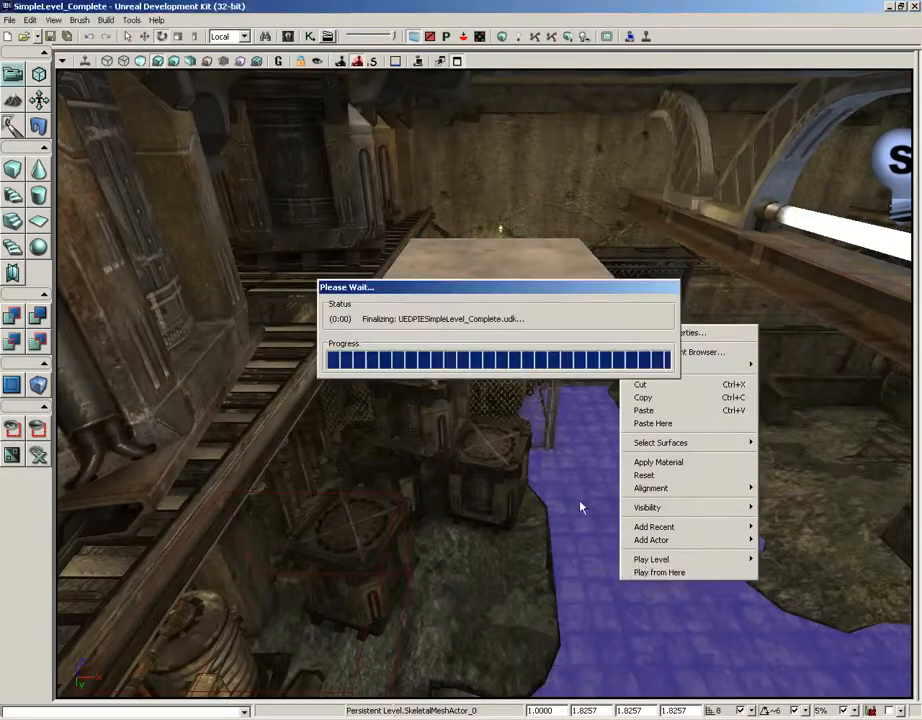
click(651, 559)
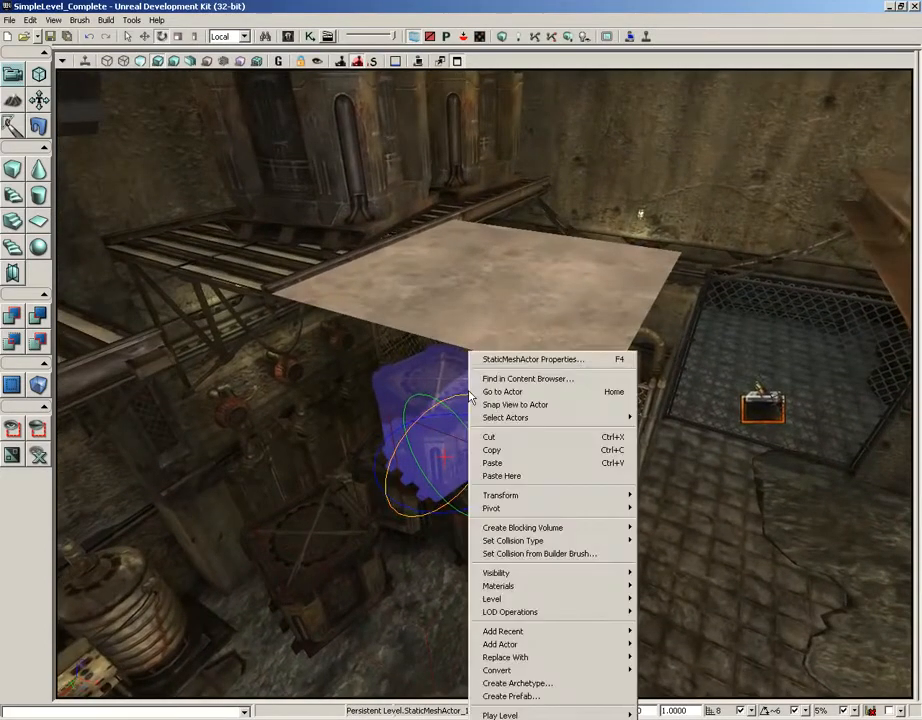
Replace the crate under the cloth with a rigid-body KActor and Play from Here
click(527, 378)
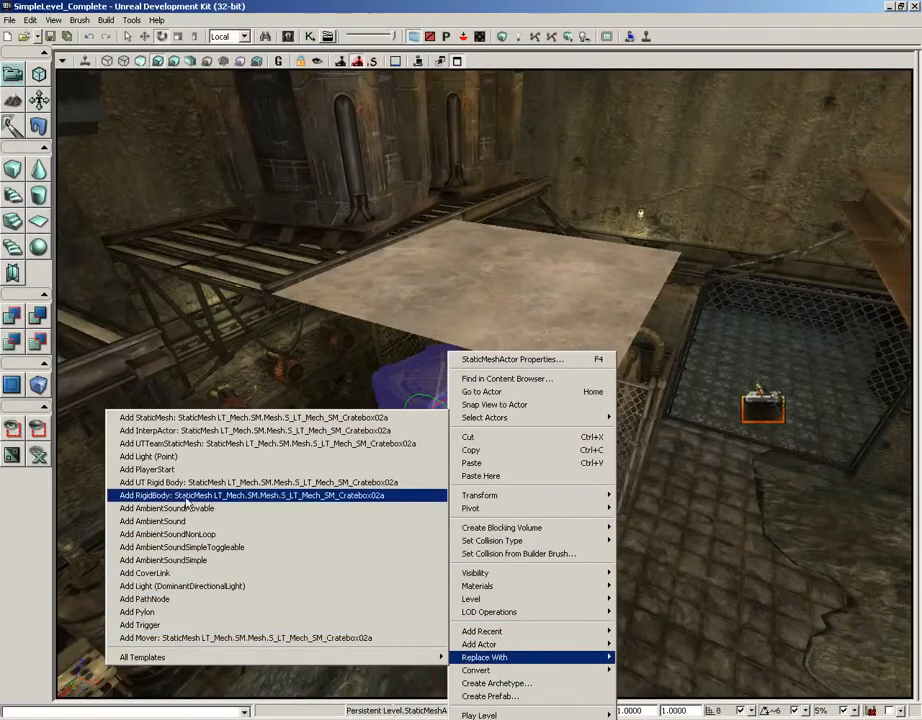
click(253, 495)
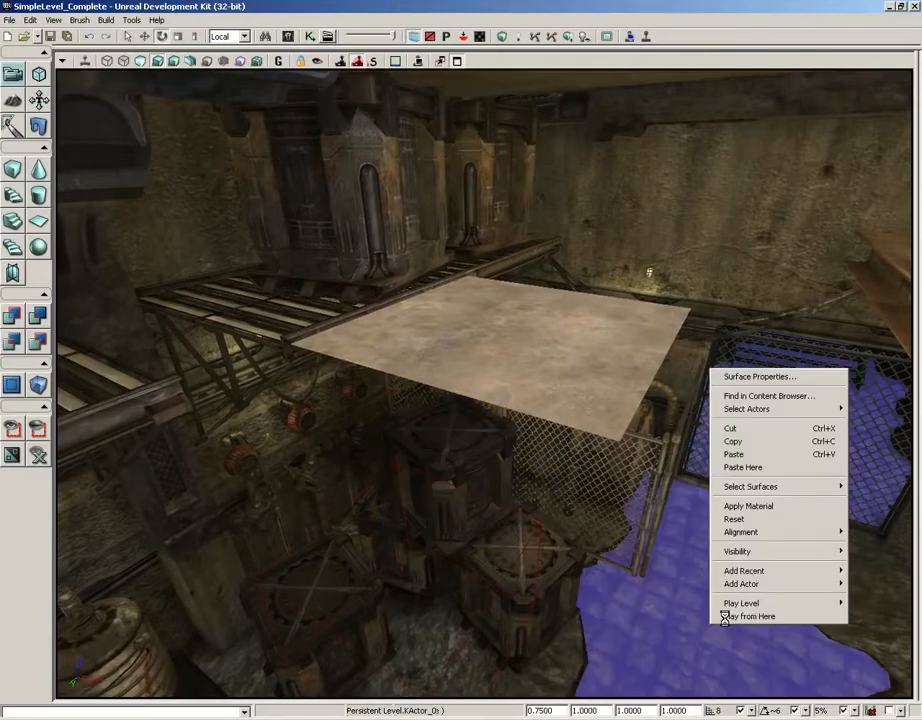
click(750, 615)
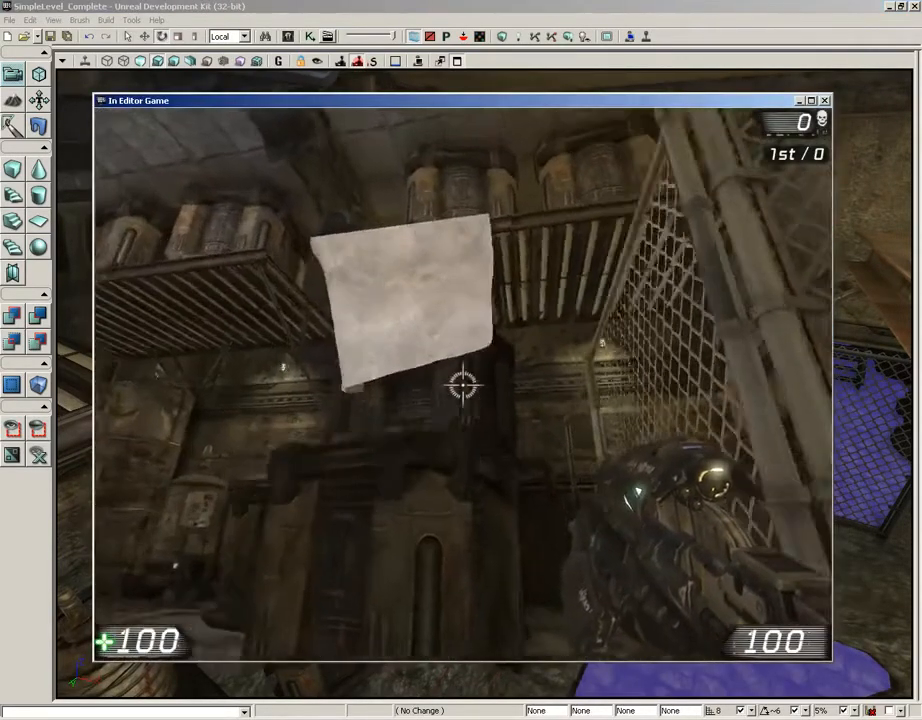